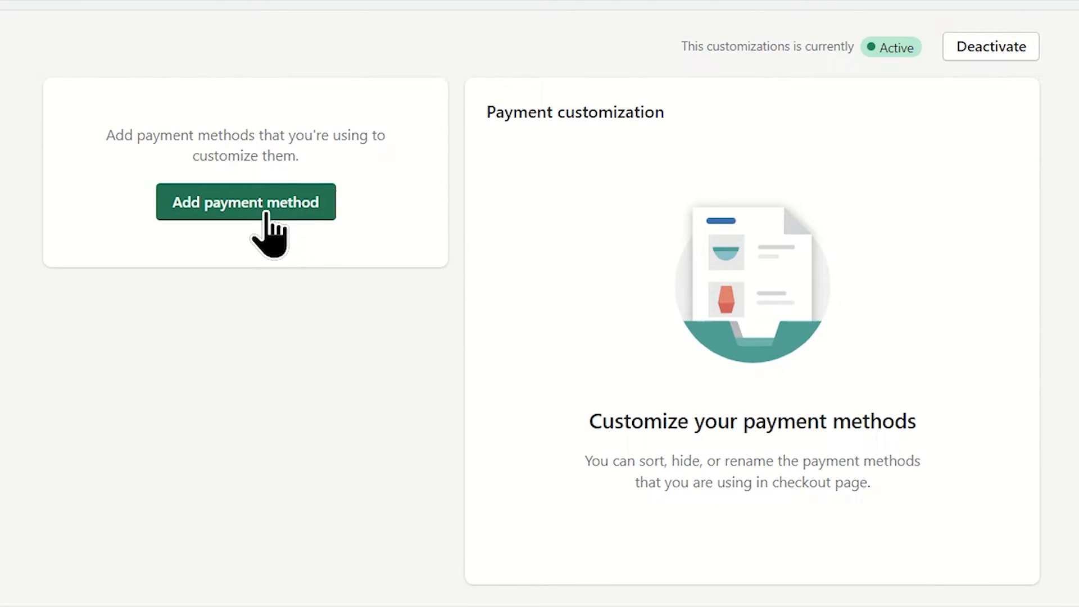
Add Cash on Delivery (COD), enable conditional hiding, and open its hide conditions.
left_click(245, 202)
type("Cash on Delivery (COD)")
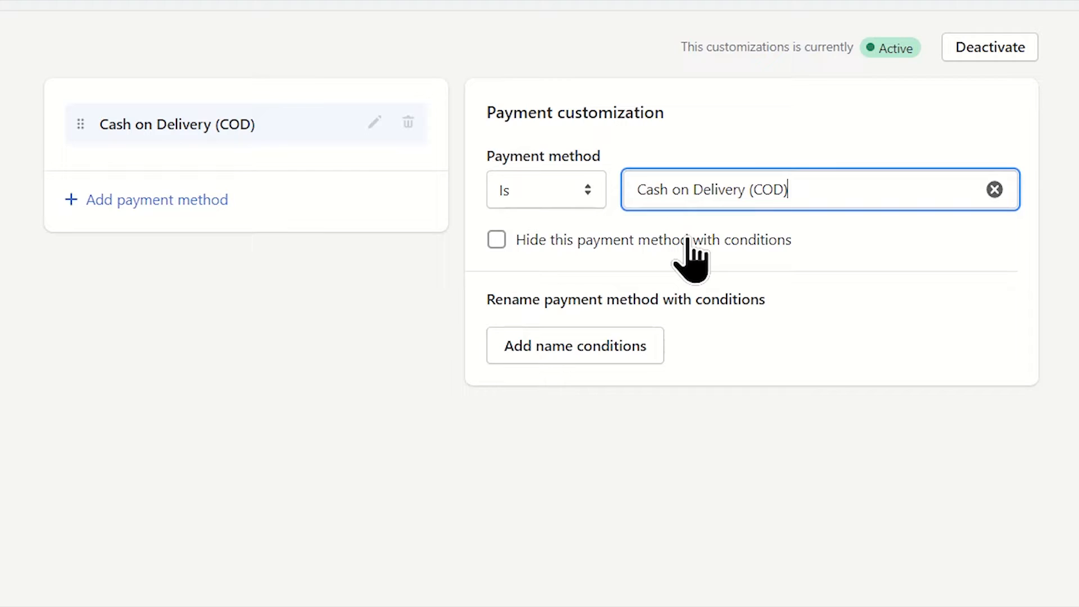
left_click(496, 239)
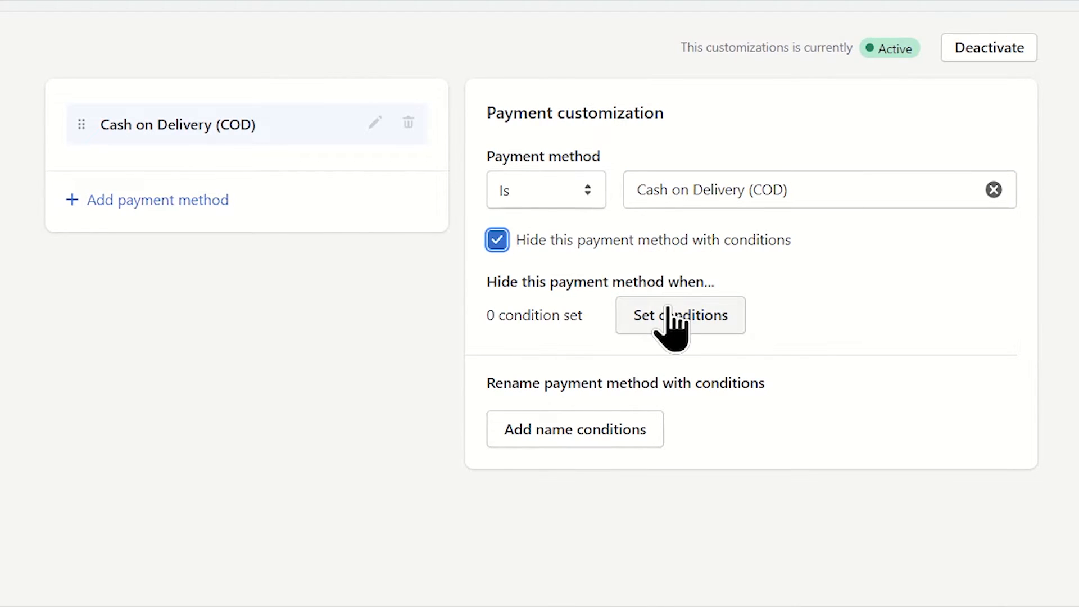
left_click(680, 315)
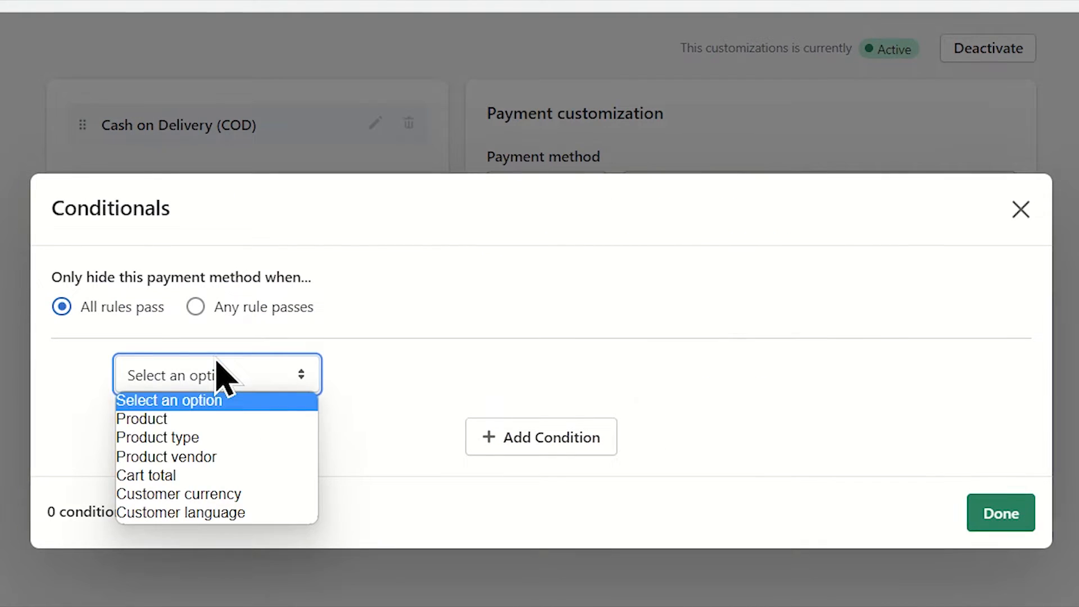
Hide COD when the cart total is greater than 500 USD.
left_click(146, 475)
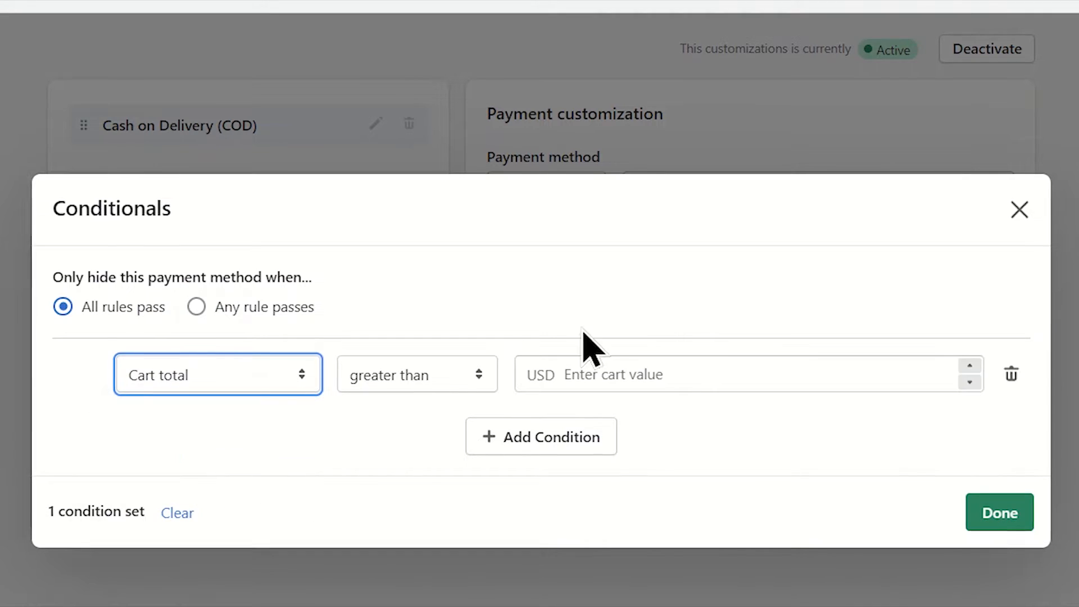
type("500")
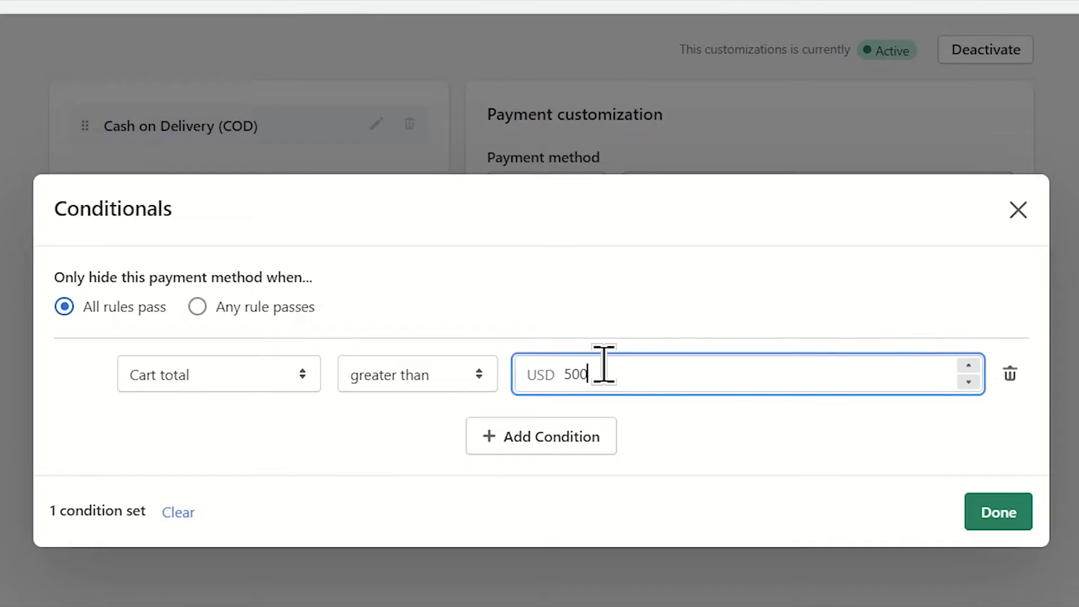
left_click(996, 512)
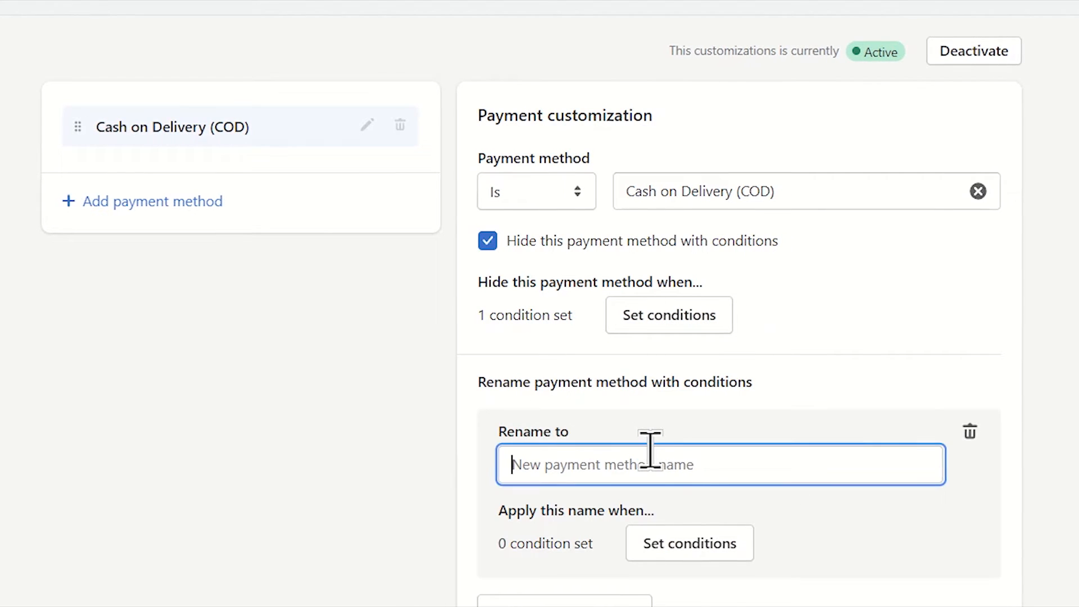
Rename Cash on Delivery to 'Payment upon delivery' at checkout.
type("Payment u")
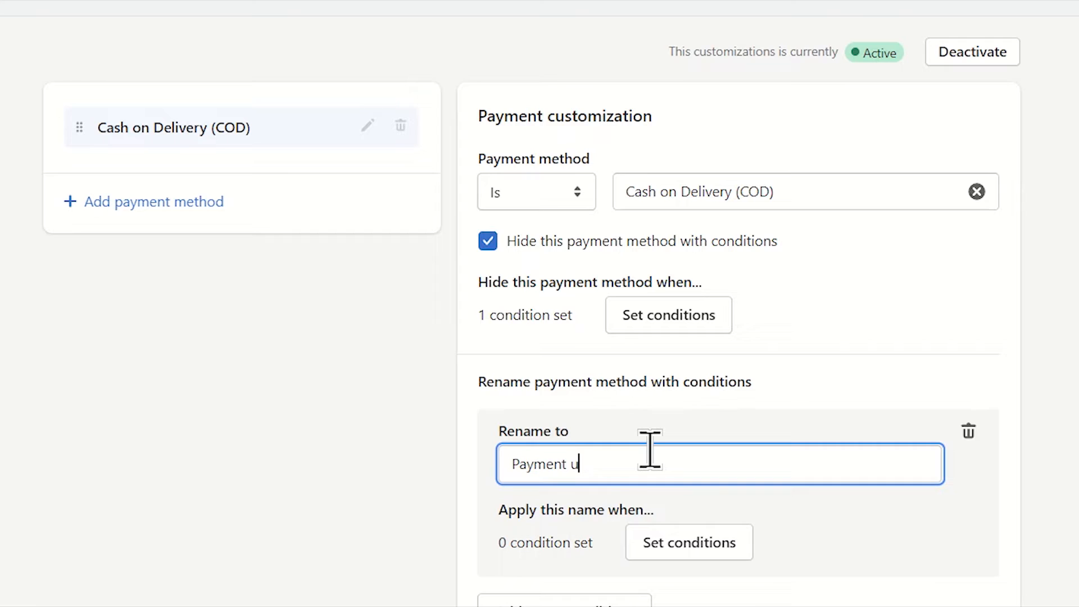
type("pon deliv")
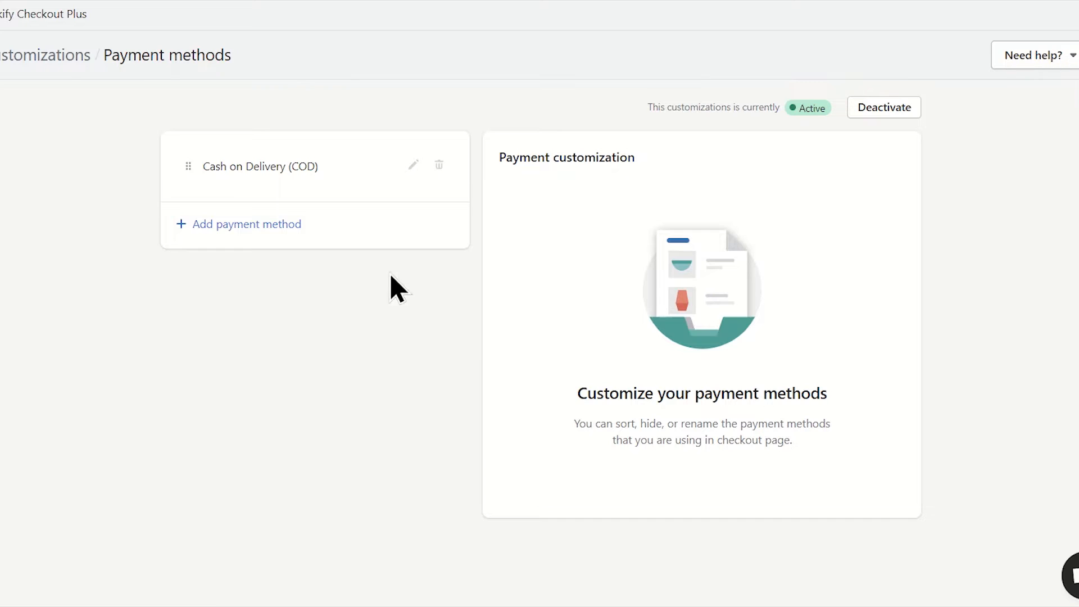
Add Shopify Payments as a second payment method below COD.
left_click(246, 224)
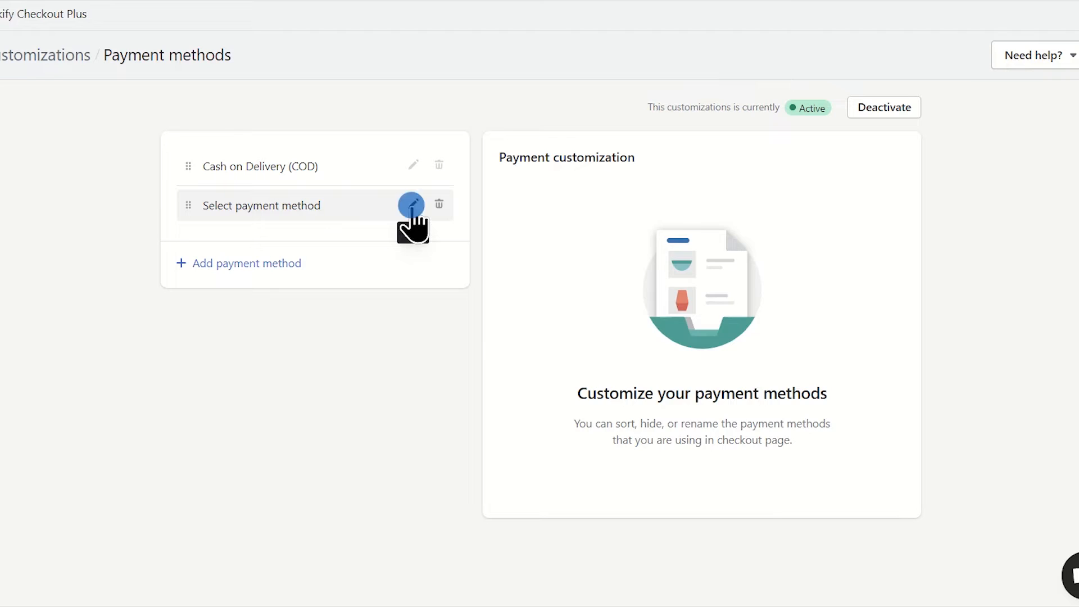
type("s")
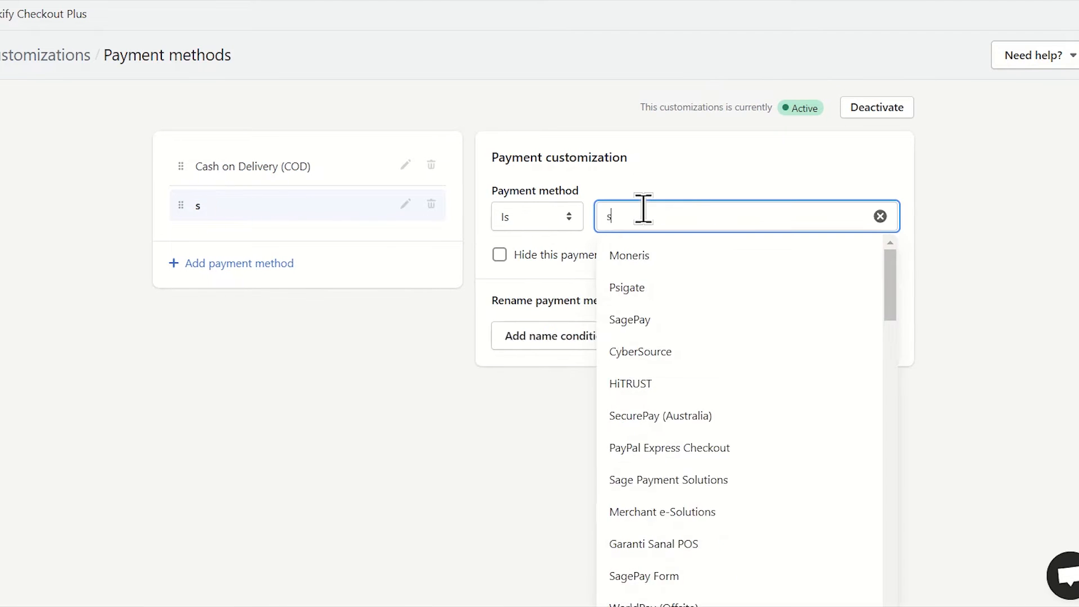
type("hopify")
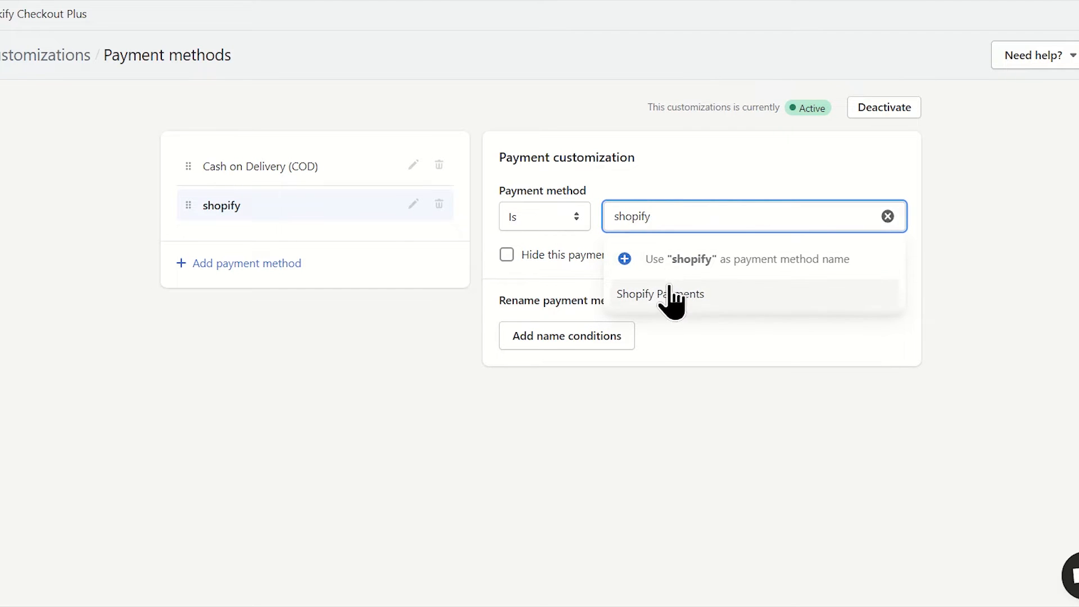
left_click(658, 294)
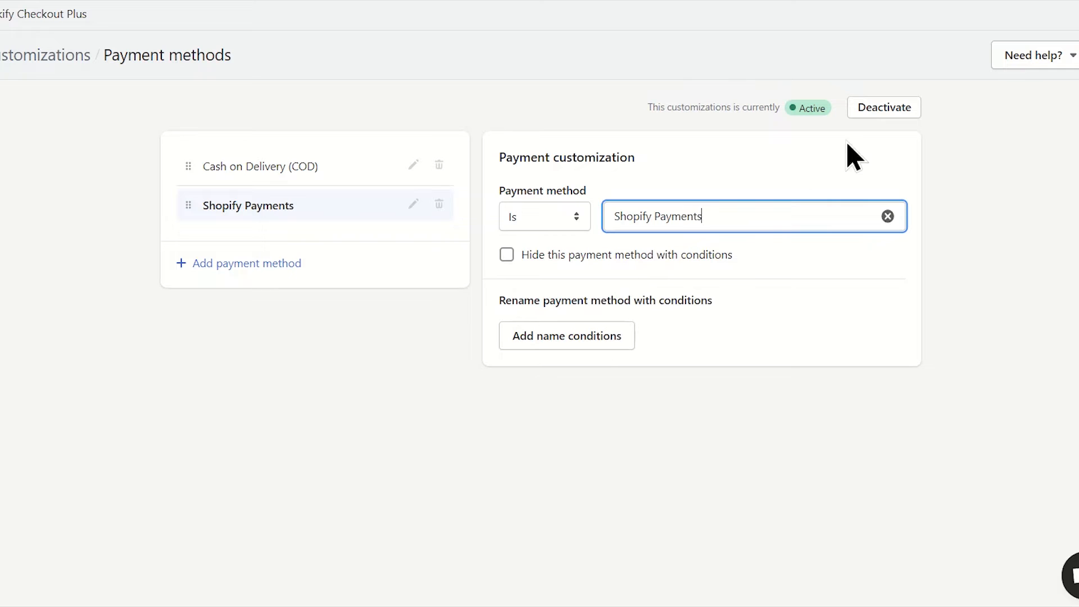
mouse_move(556, 296)
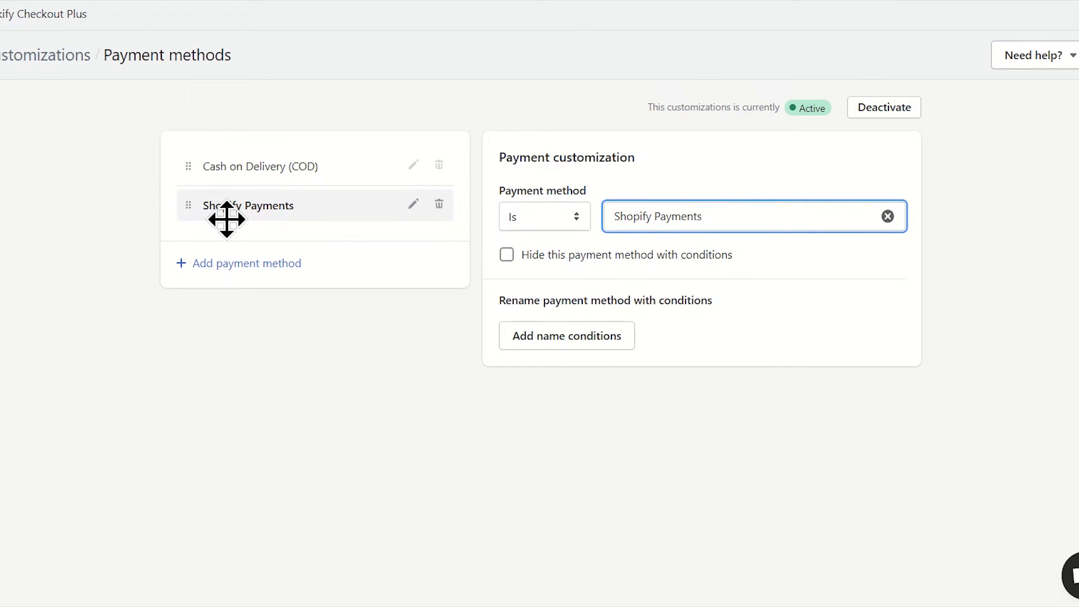
Drag the Shopify Payments row above the Cash on Delivery (COD) row.
left_click_drag(227, 206, 227, 166)
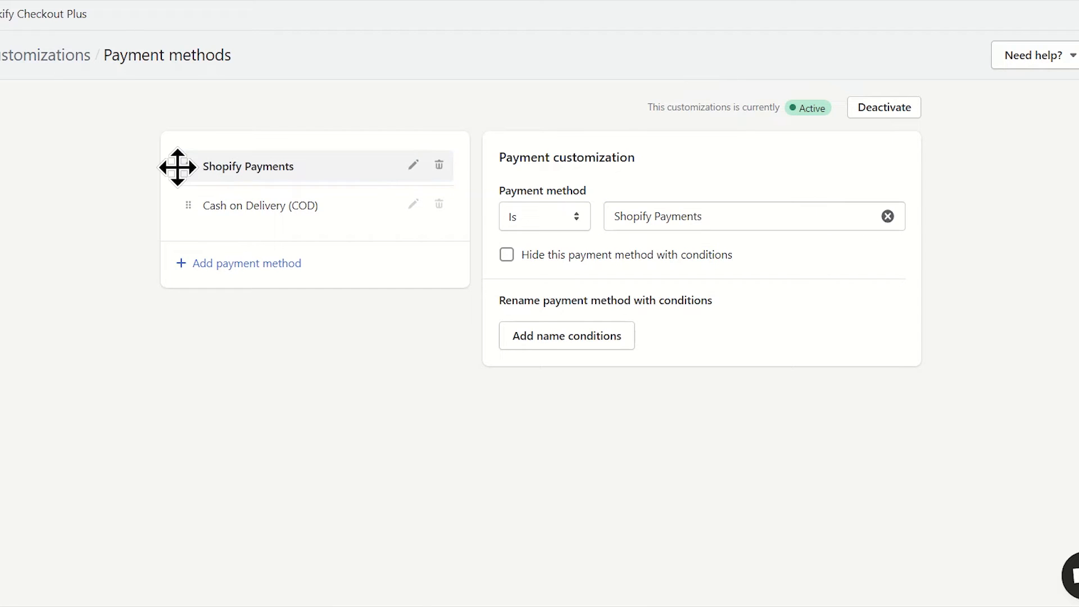